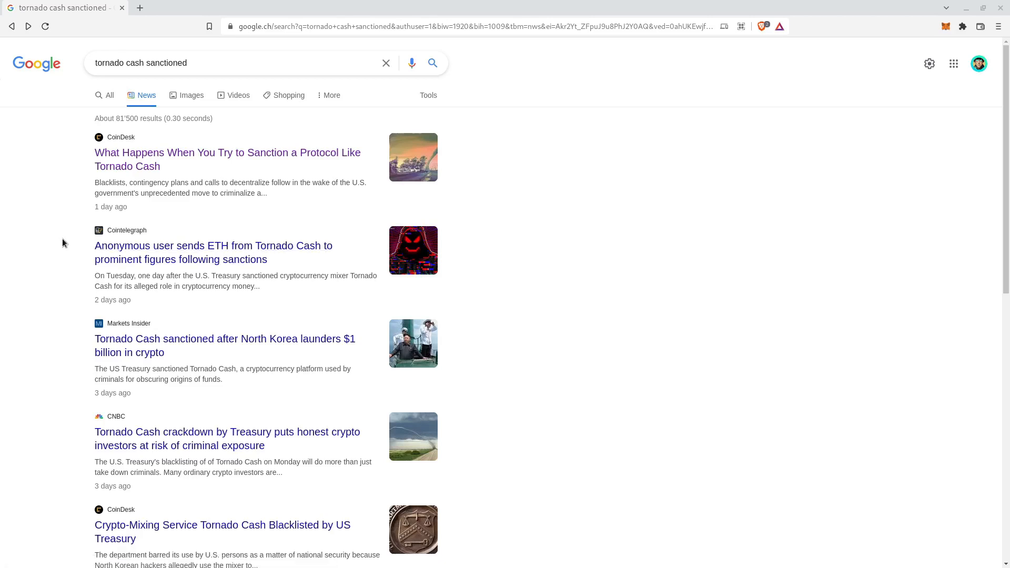
mouse_move(70, 259)
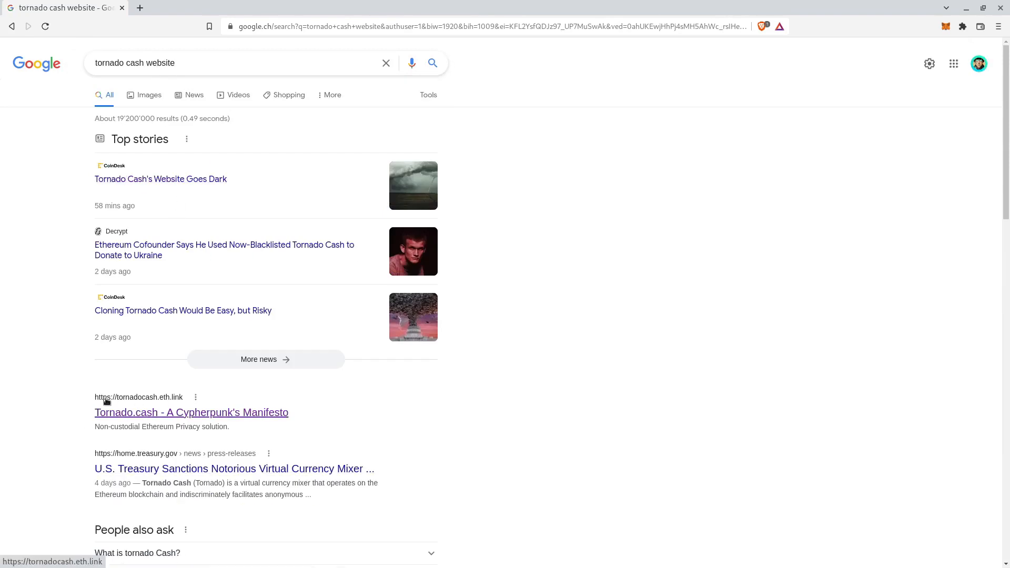
Load the IPFS-hosted Tornado.cash app from the Google result for 'tornado cash website'.
left_click(192, 412)
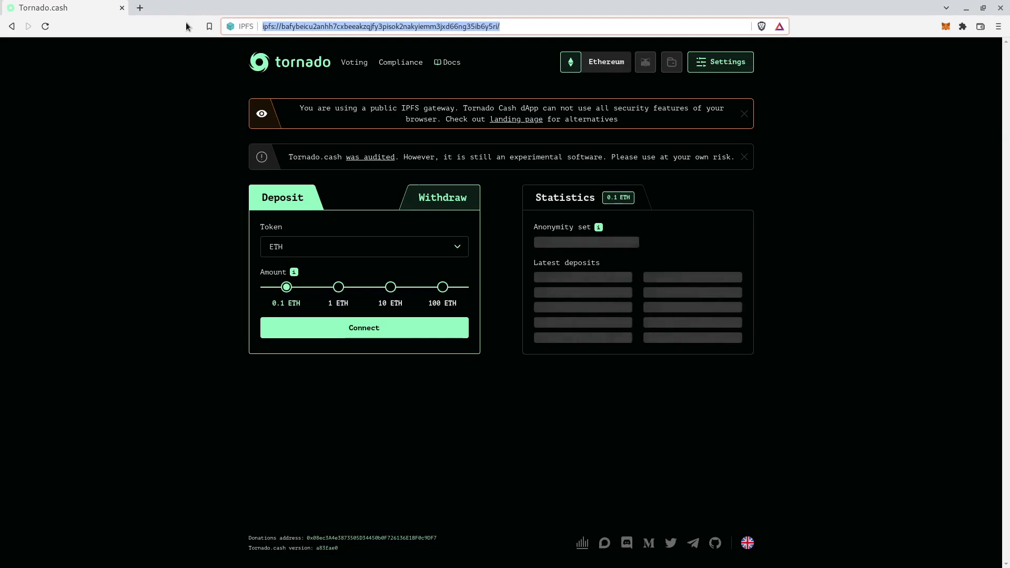
left_click(997, 26)
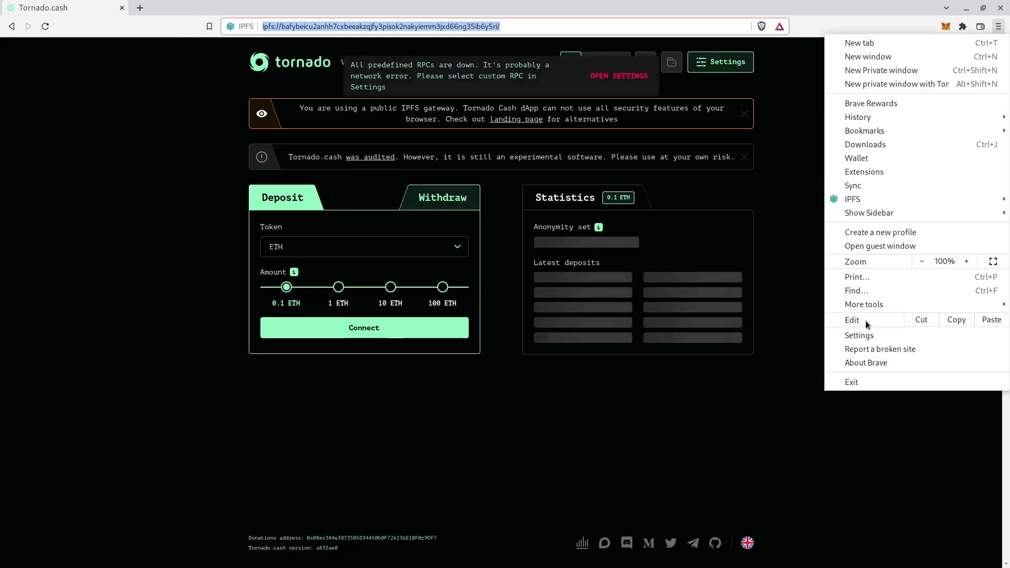
left_click(859, 335)
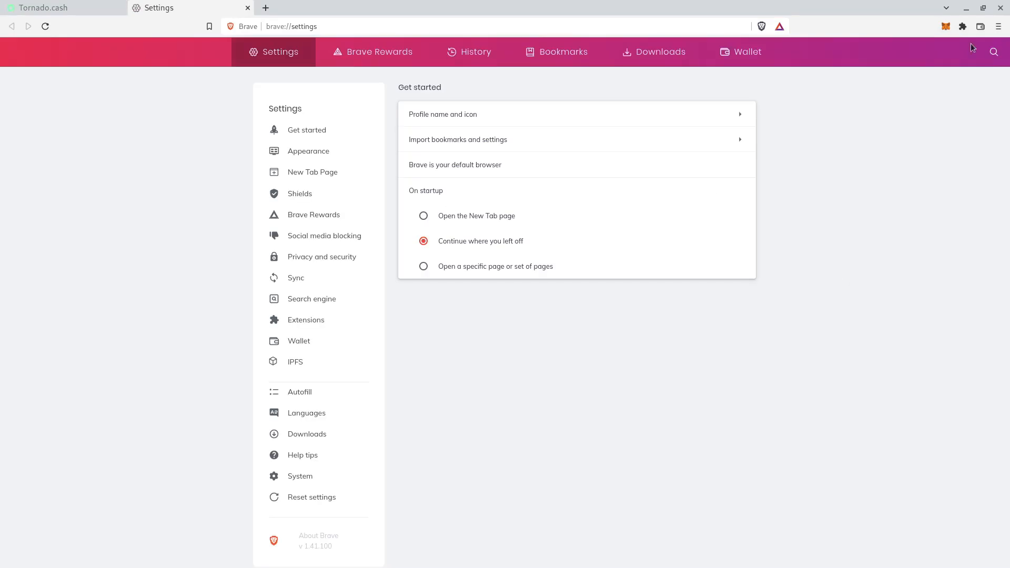
mouse_move(258, 363)
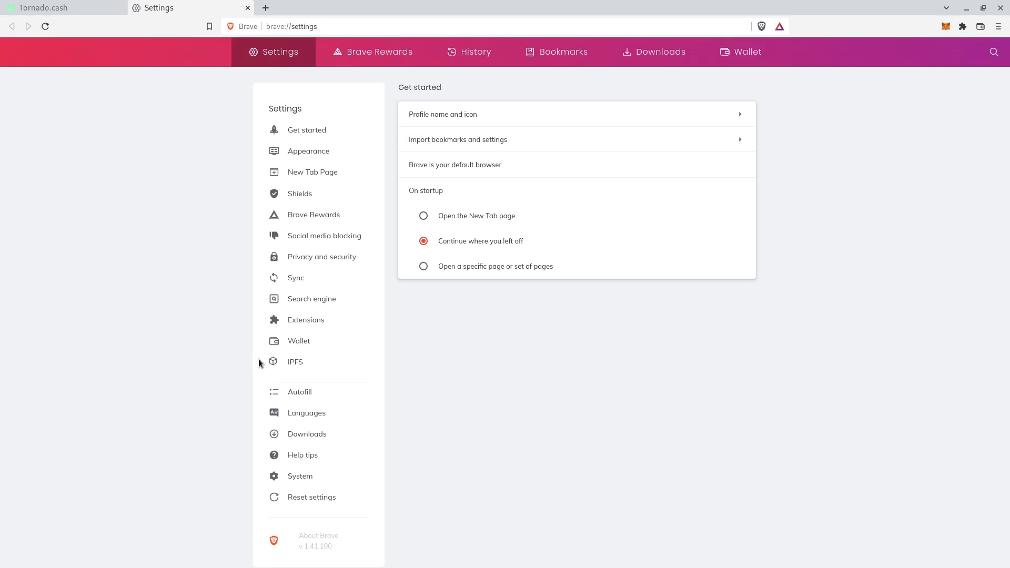
left_click(294, 361)
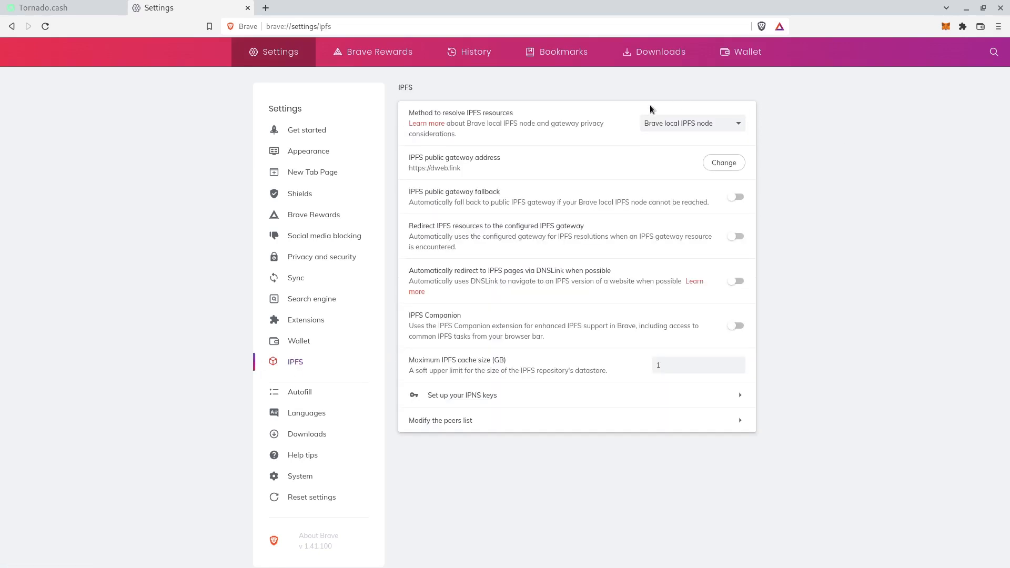
left_click(692, 123)
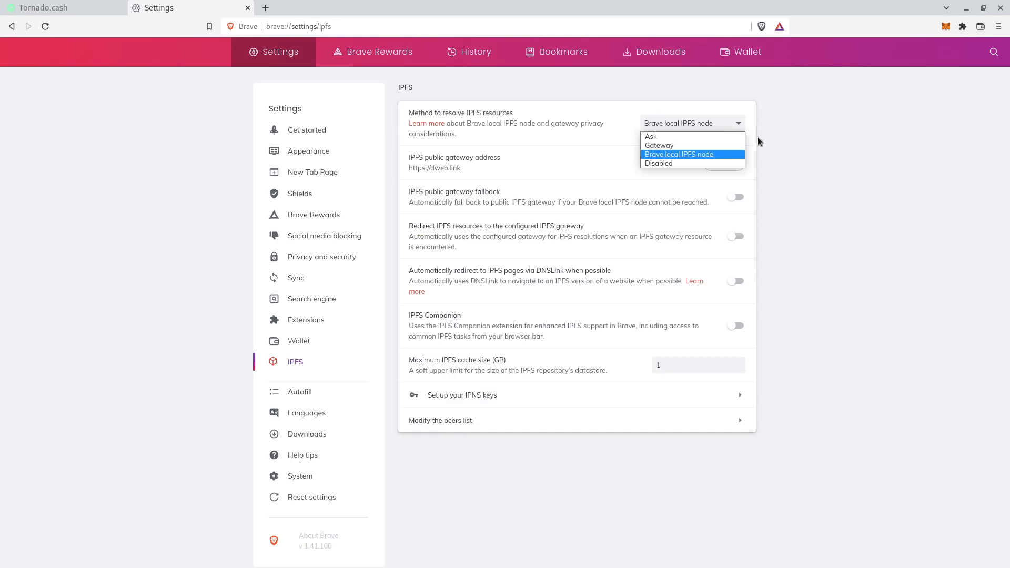
mouse_move(787, 157)
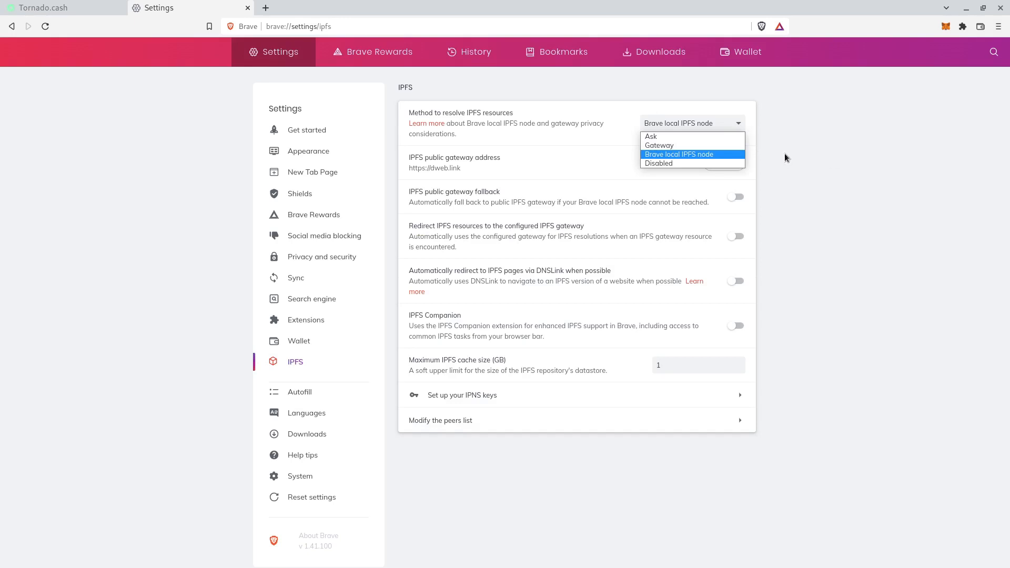
mouse_move(846, 128)
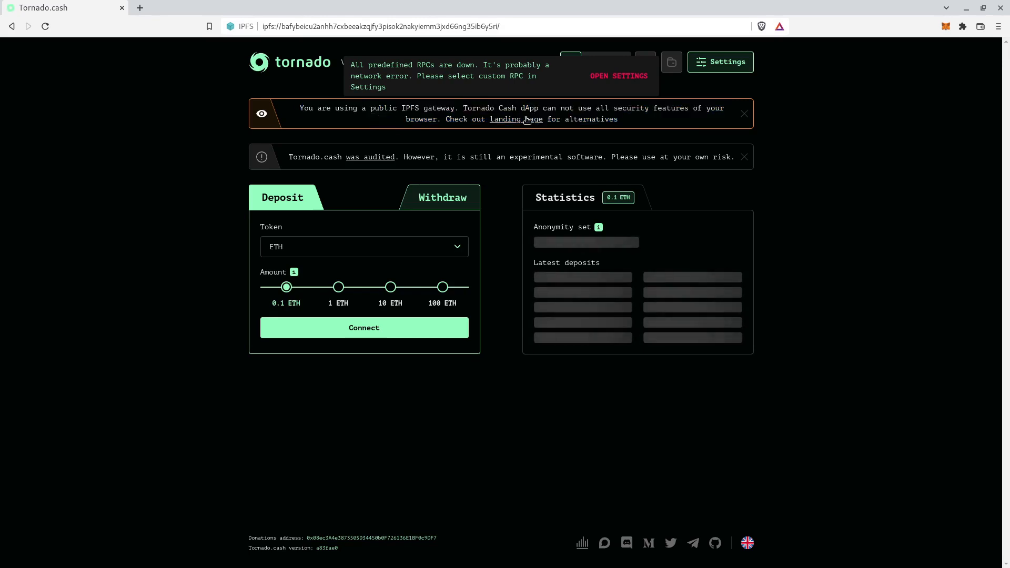
mouse_move(667, 125)
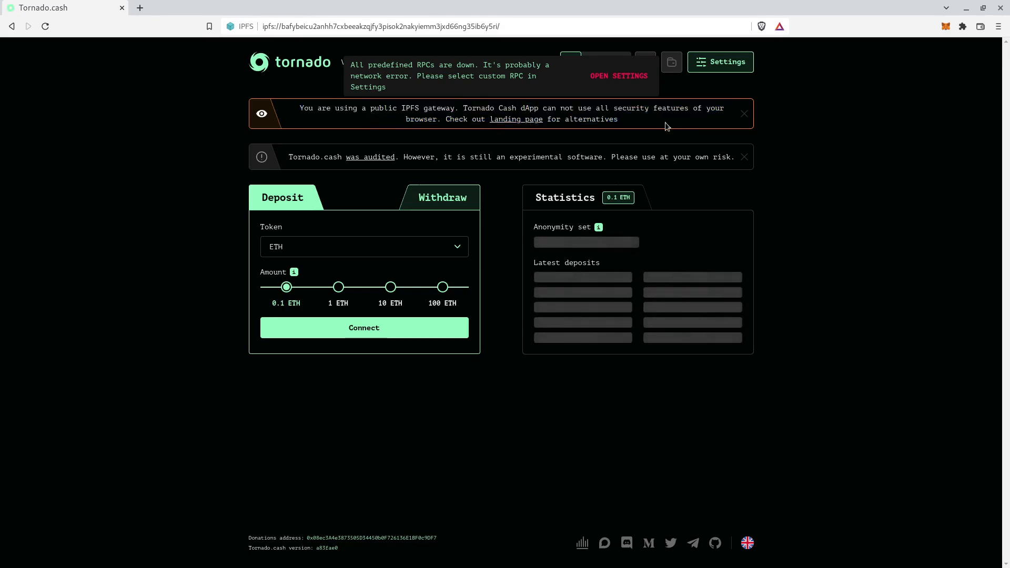
left_click(745, 114)
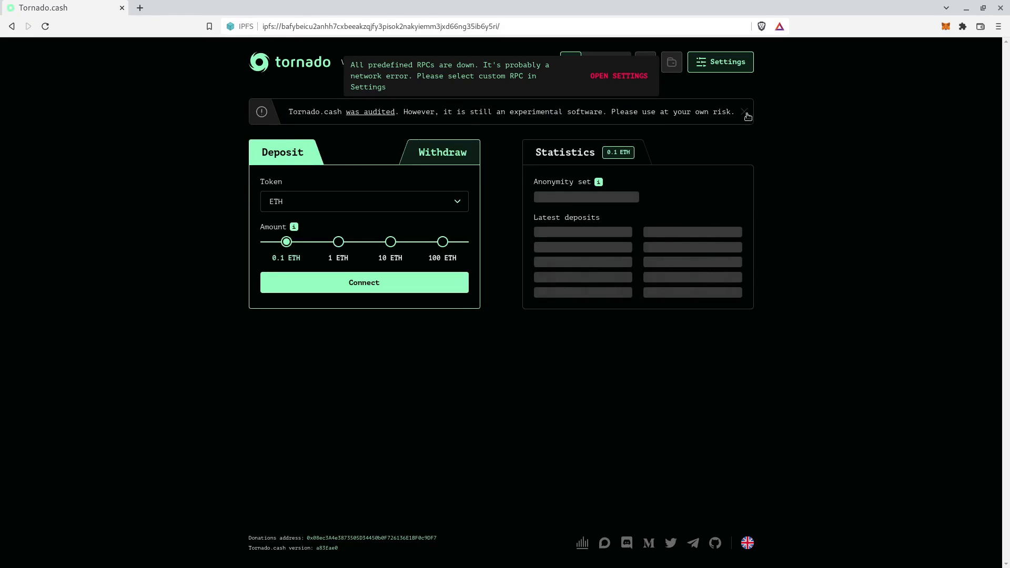
left_click(747, 112)
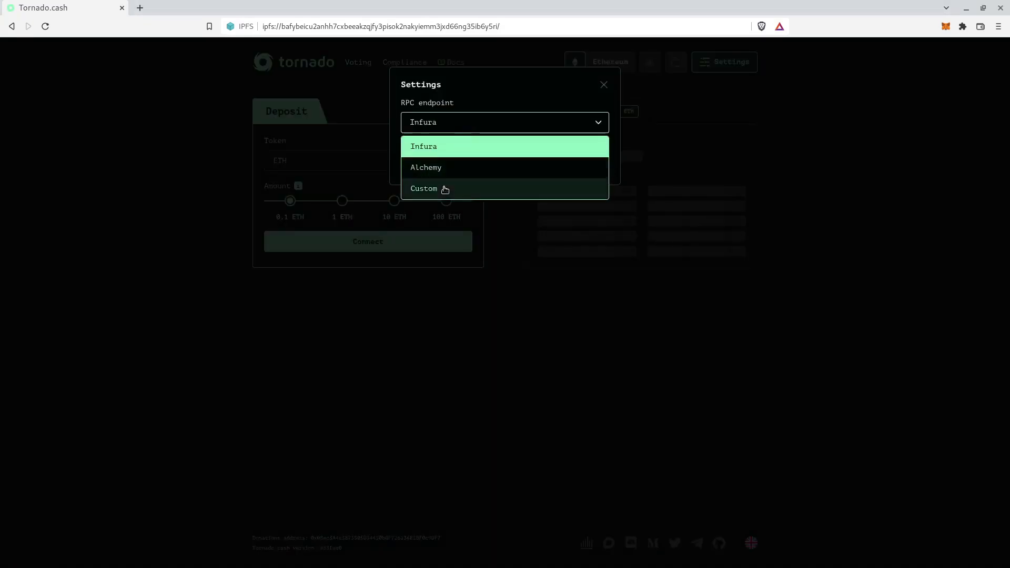
left_click(424, 188)
type("https://cloudflare-eth.com/")
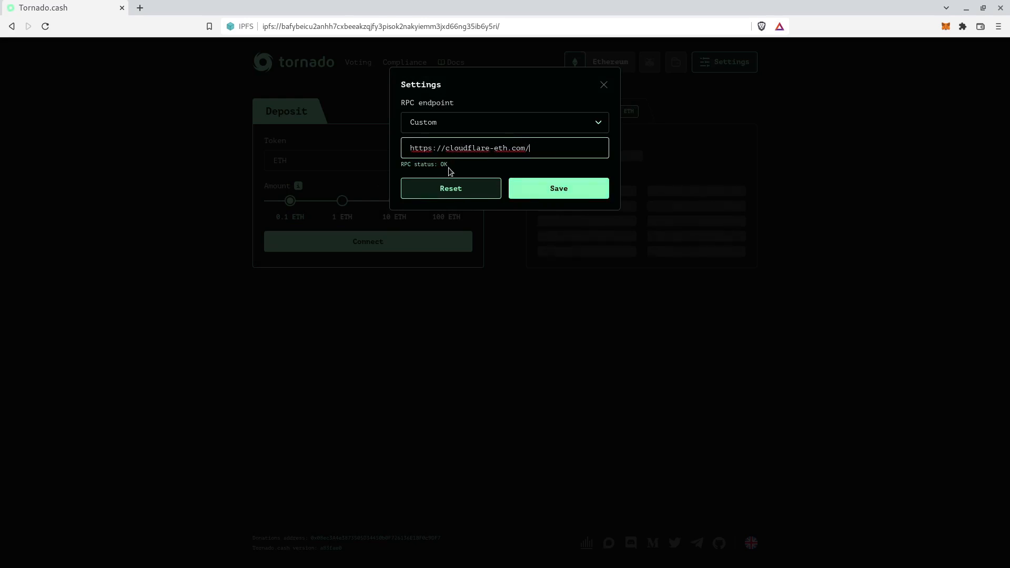
left_click(558, 188)
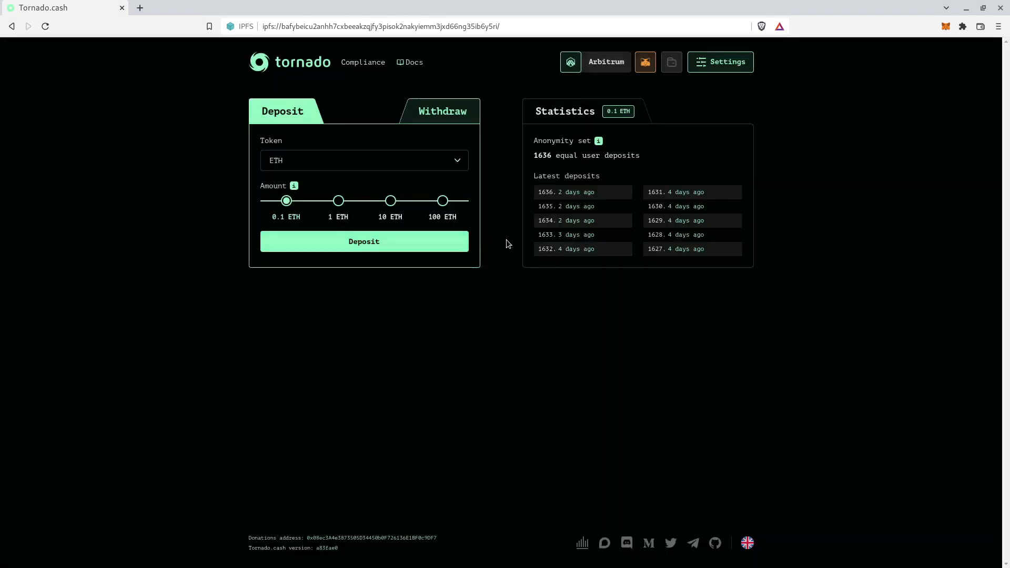
mouse_move(652, 150)
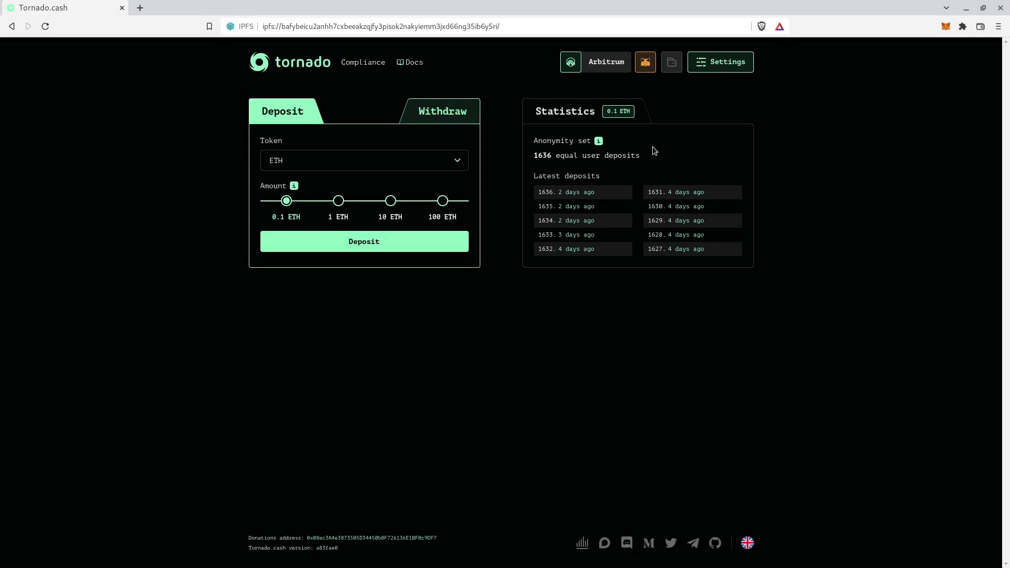
left_click(645, 62)
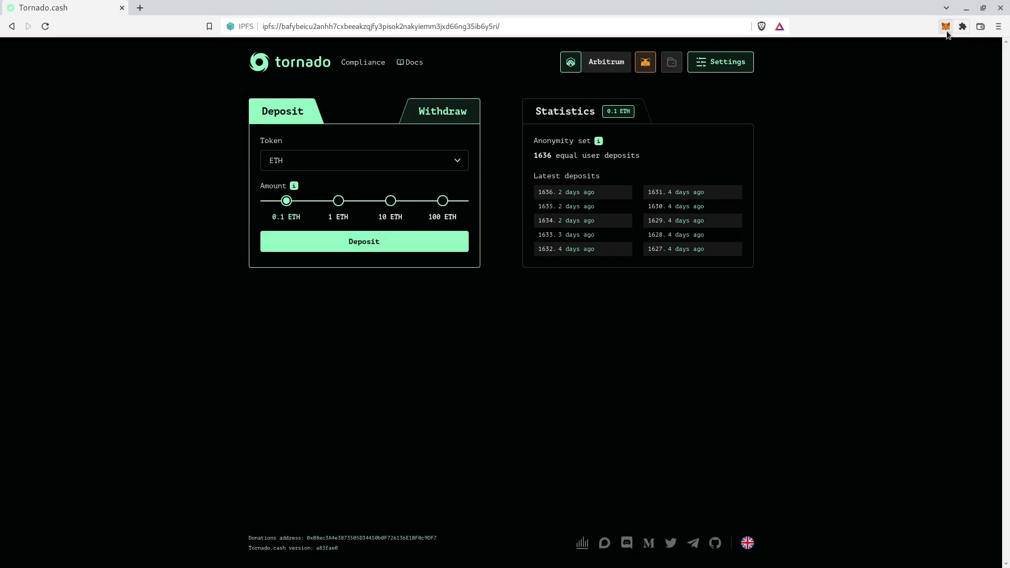
left_click(946, 27)
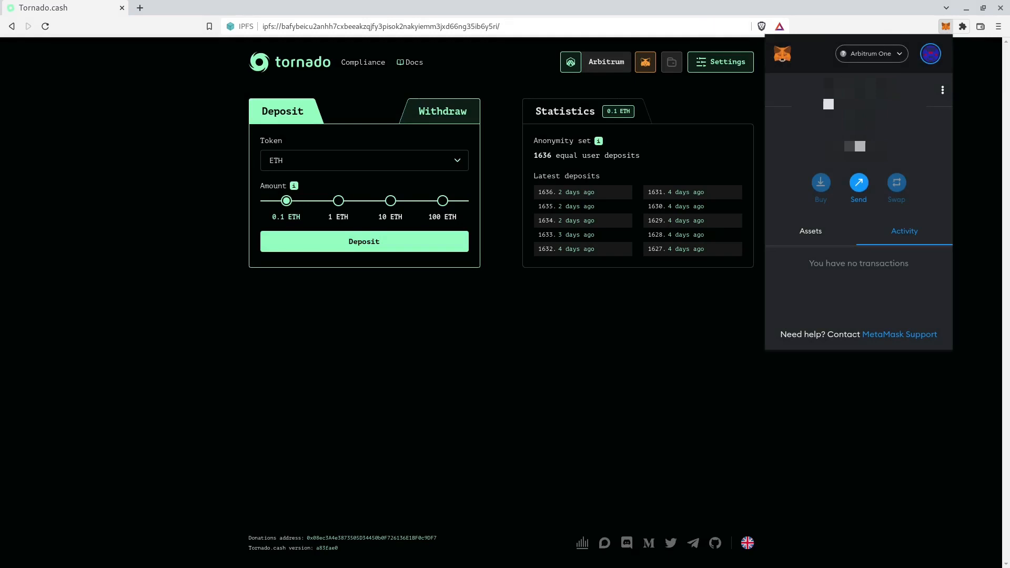
left_click(274, 282)
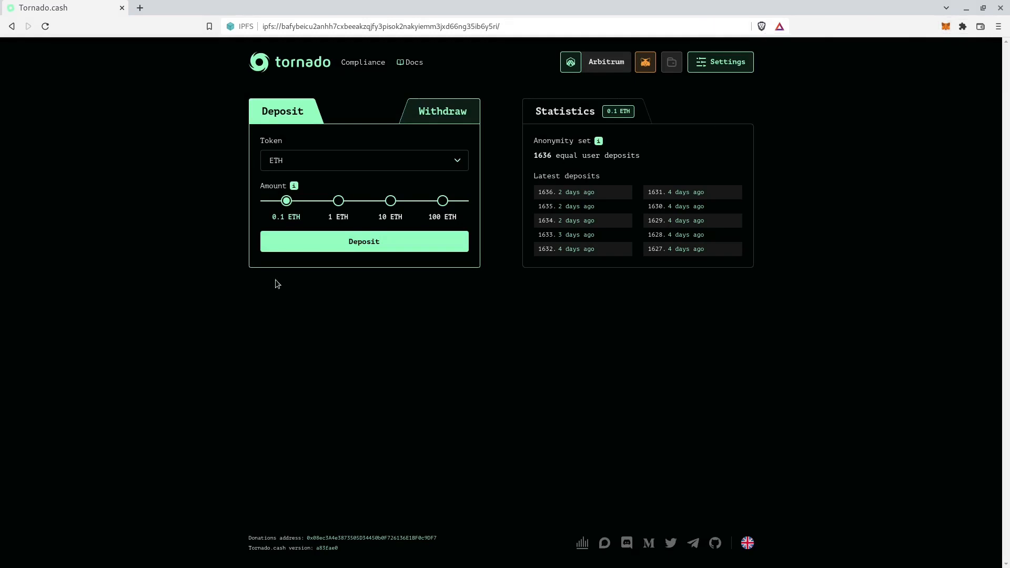
Withdraw the 1 ETH note to the recipient on Arbitrum and check the transaction on the block explorer.
left_click(442, 110)
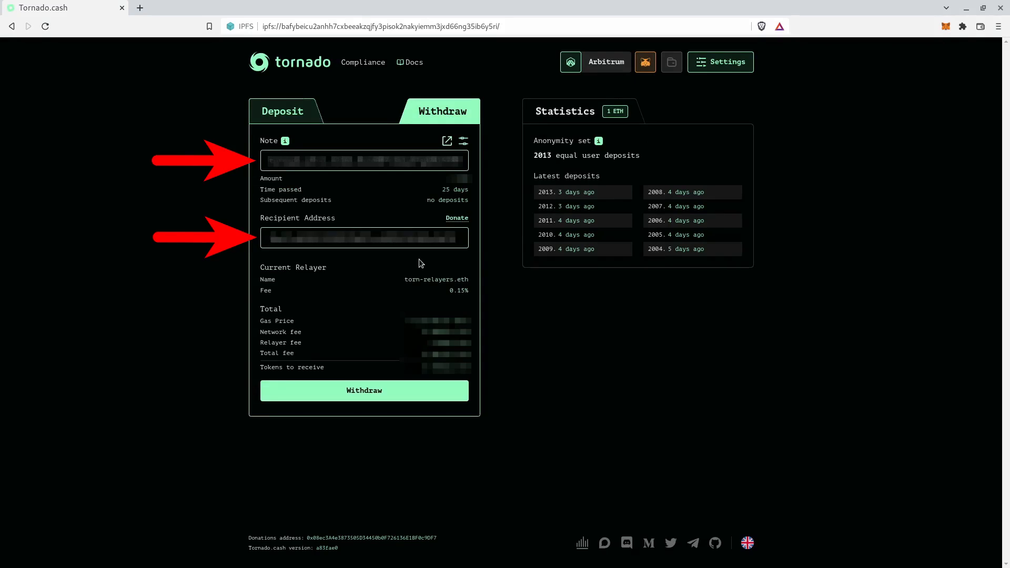
left_click(364, 391)
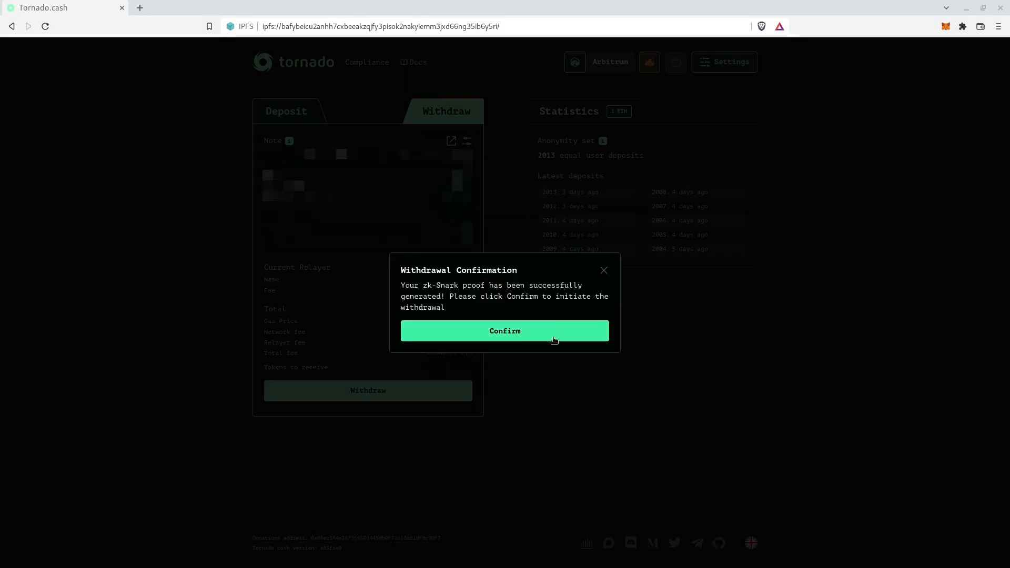
left_click(504, 331)
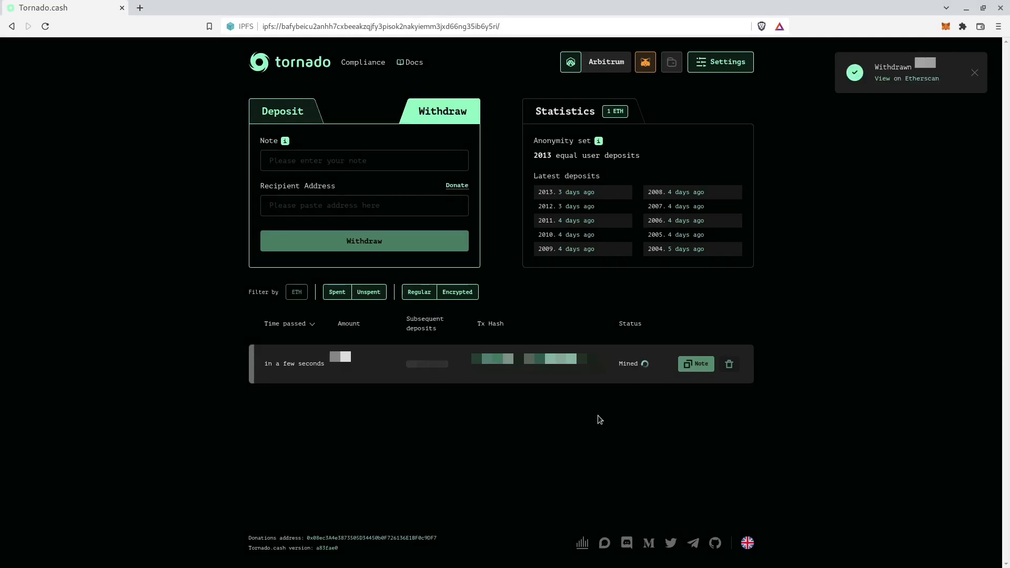
left_click(906, 78)
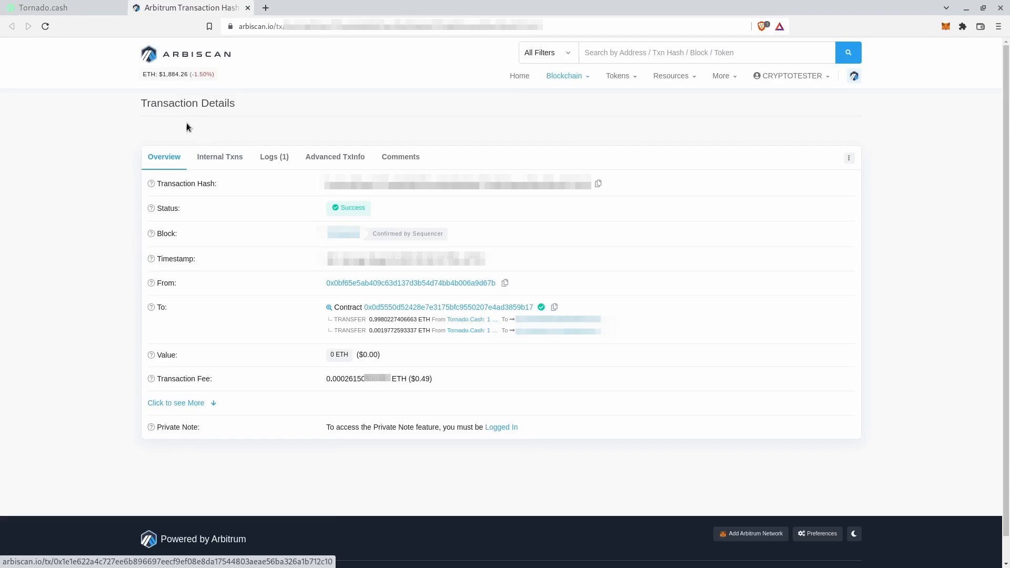
left_click(61, 8)
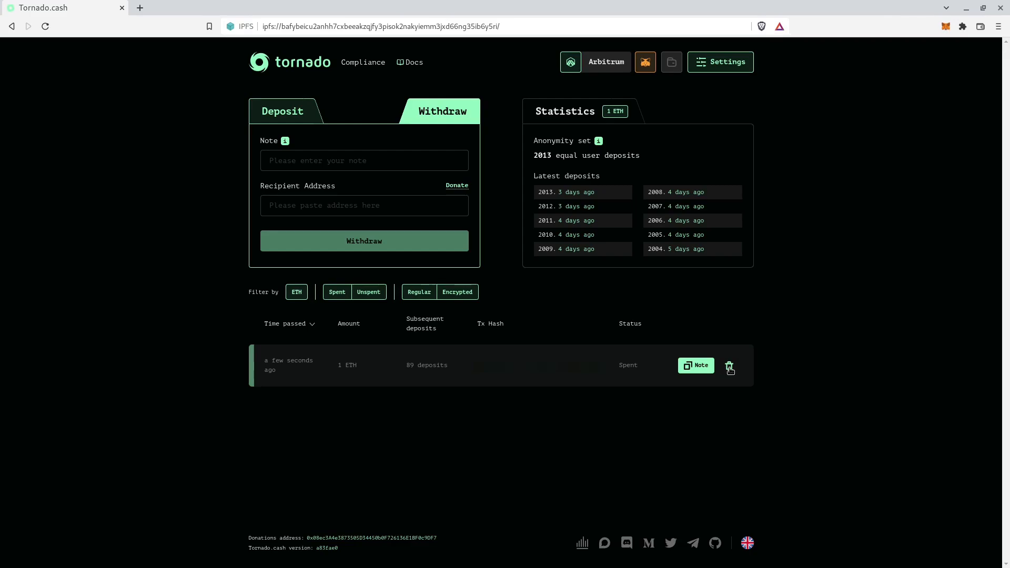
Remove the spent 1 ETH note from browser storage via the 'Remove from cache' dialog.
left_click(730, 369)
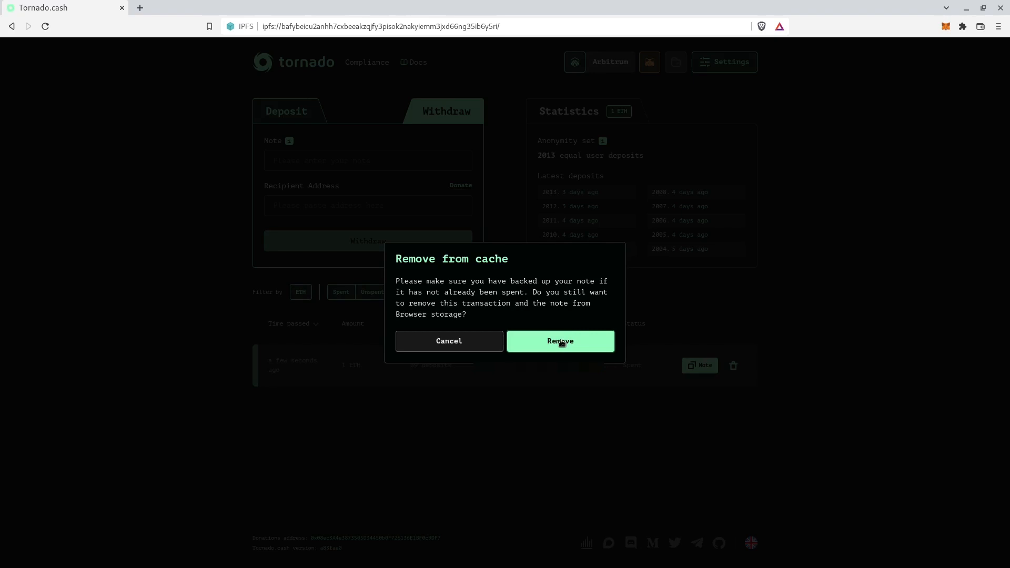
left_click(559, 341)
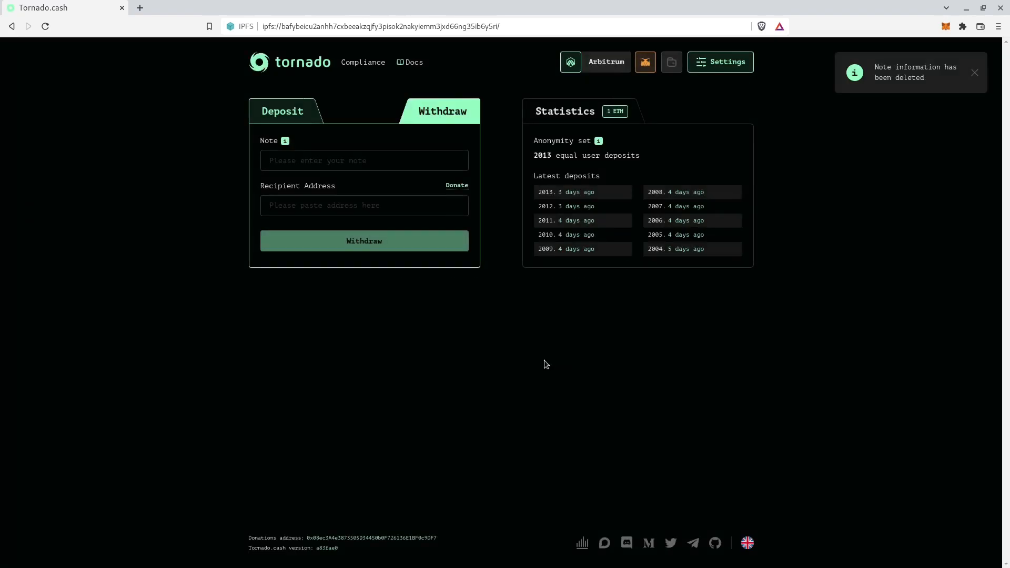